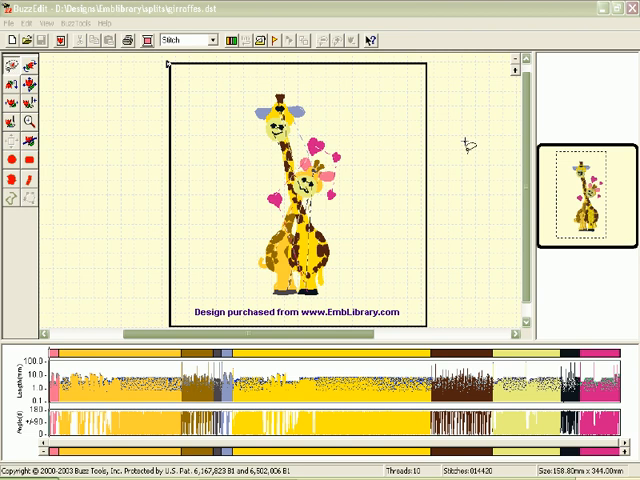
mouse_move(464, 144)
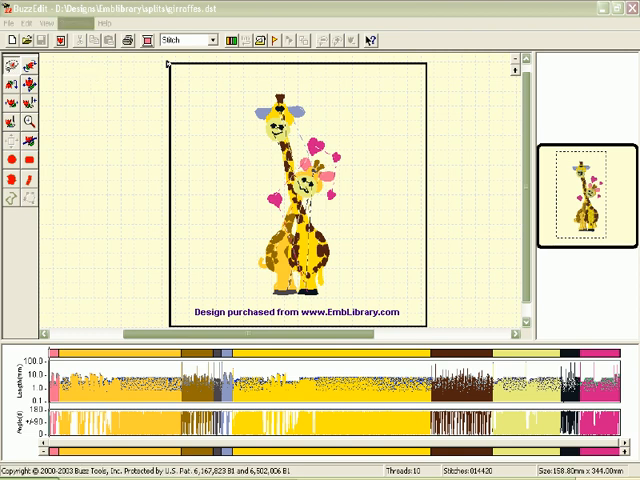
- Convert the giraffe design to PES via BuzzTools Convert Design Type
left_click(78, 18)
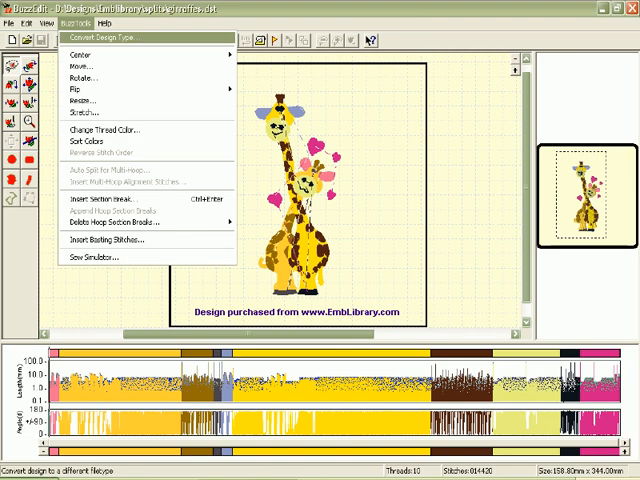
left_click(130, 36)
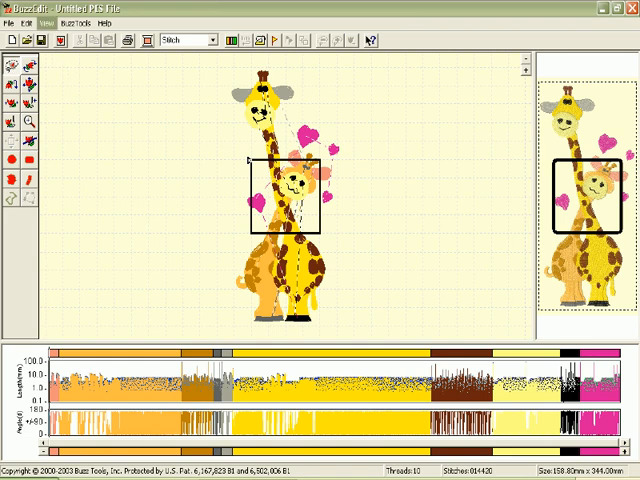
- Choose a tall multi-position hoop so the whole giraffe fits inside it
left_click(34, 20)
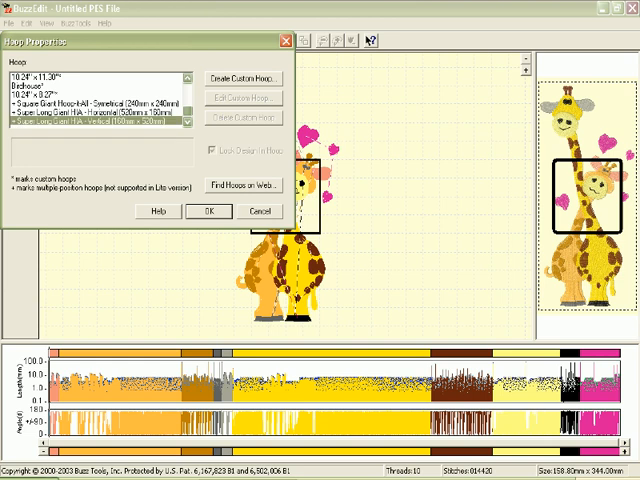
left_click(208, 212)
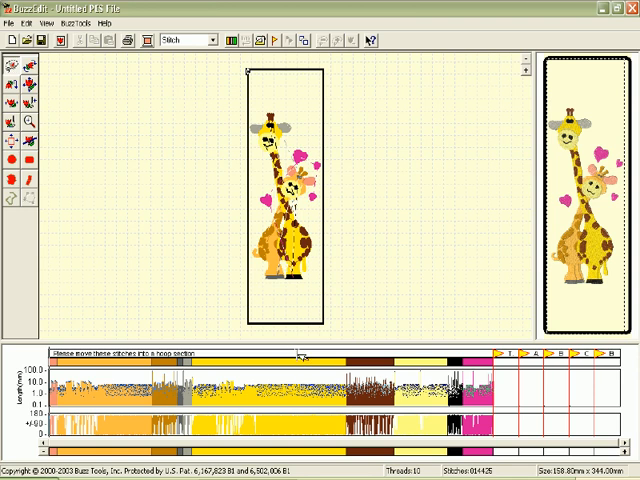
mouse_move(296, 354)
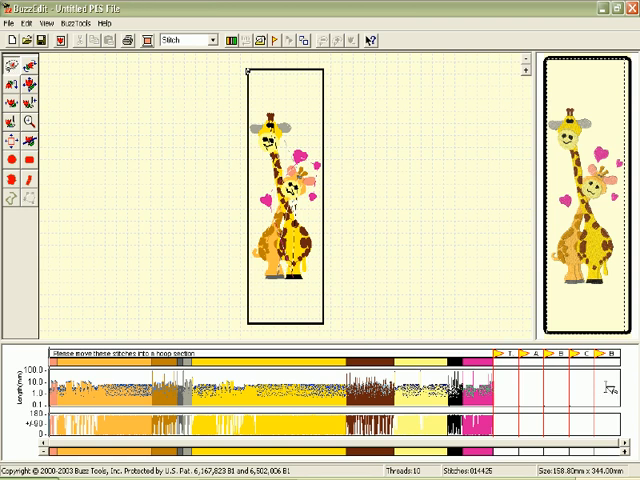
mouse_move(520, 374)
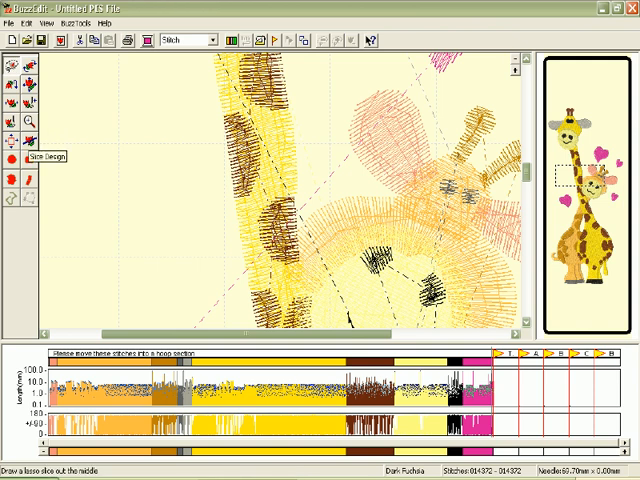
- Start the Slice Design cut line across the giraffe's neck
left_click(12, 138)
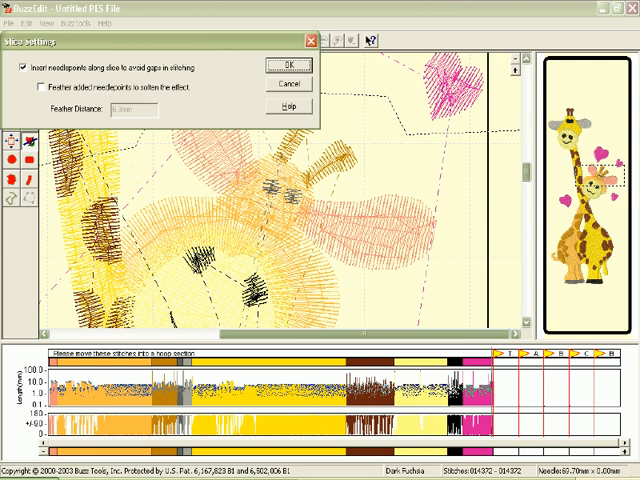
- Apply the slice with 'Insert needlepoints along slice' checked, splitting the giraffe in two
left_click(288, 64)
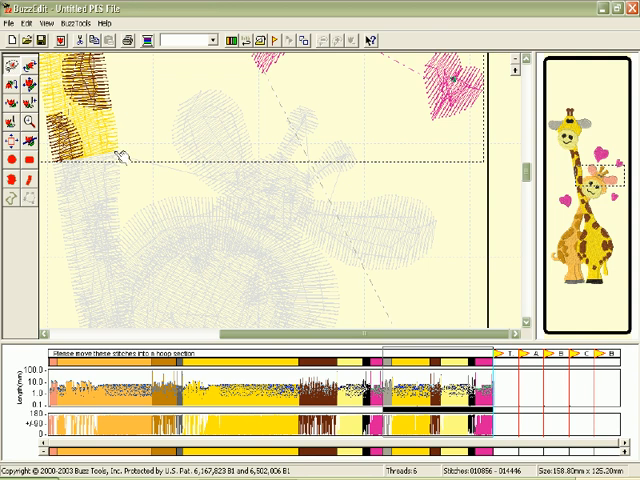
mouse_move(330, 280)
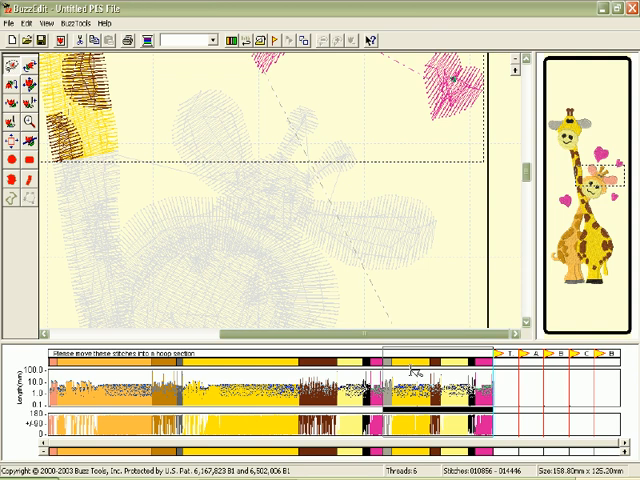
mouse_move(484, 370)
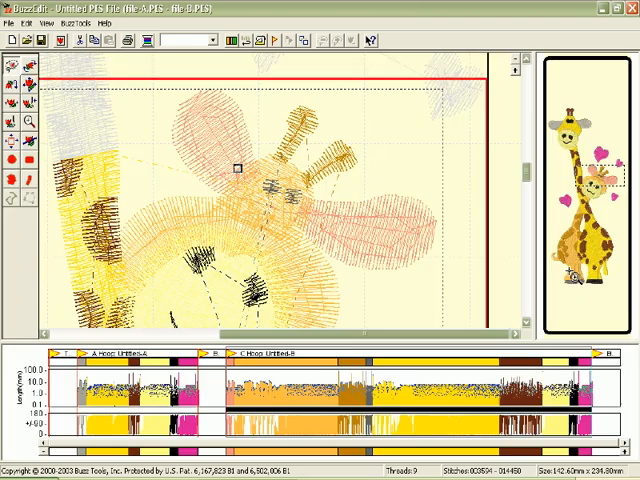
mouse_move(570, 290)
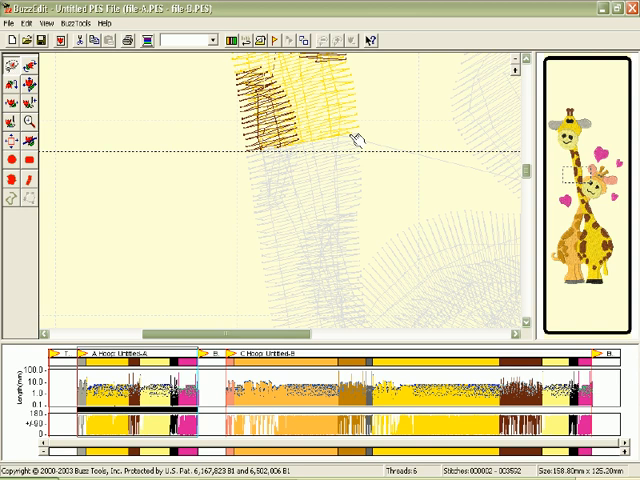
mouse_move(244, 184)
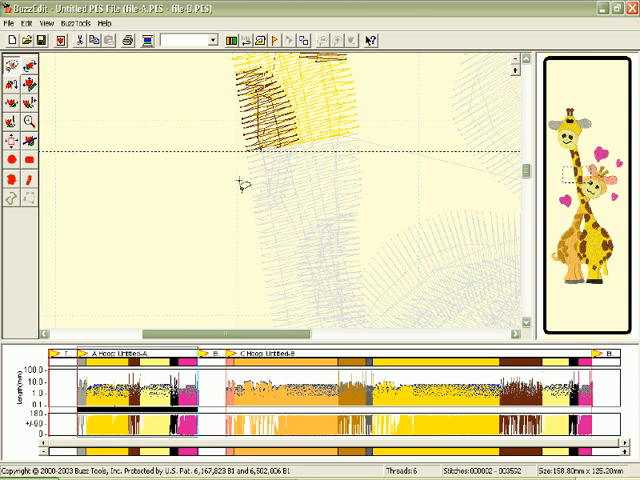